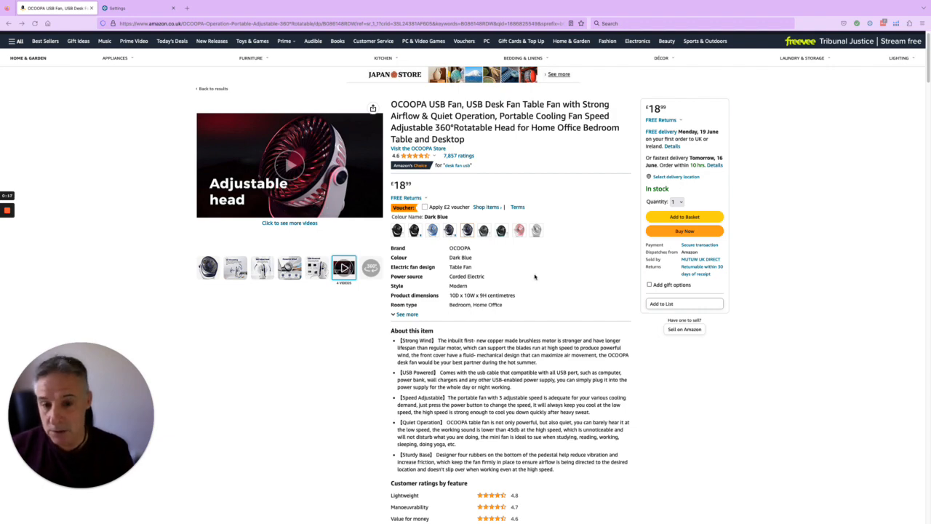
- Scroll past the description and ratings to the Keepa Price History panel
scroll("down", 3)
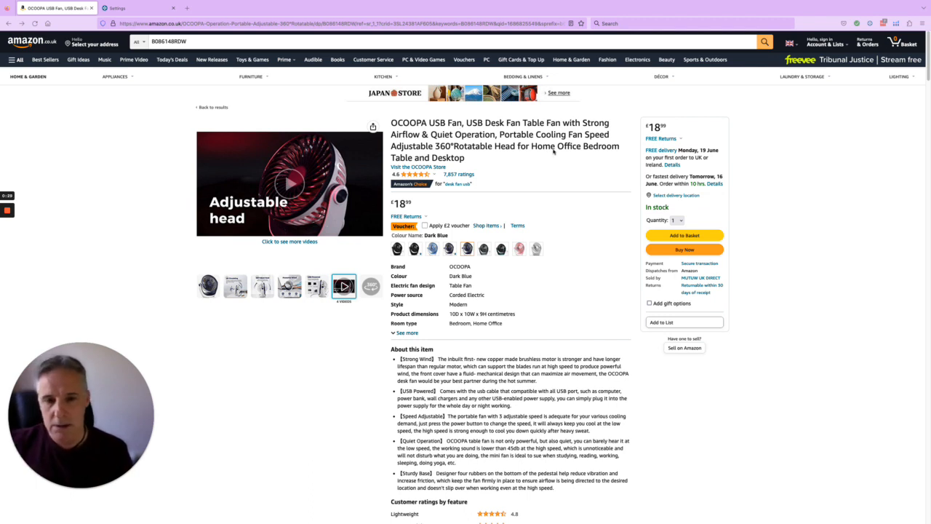
mouse_move(260, 311)
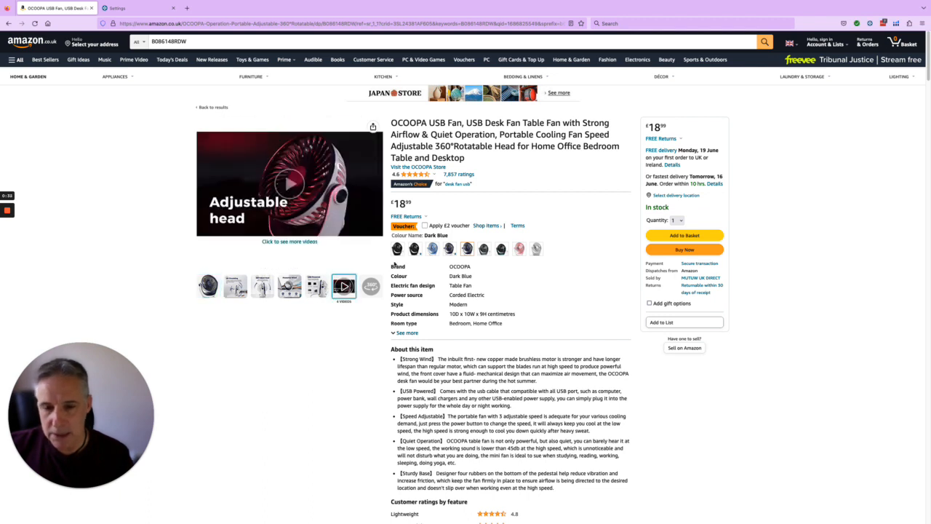
scroll("down", 3)
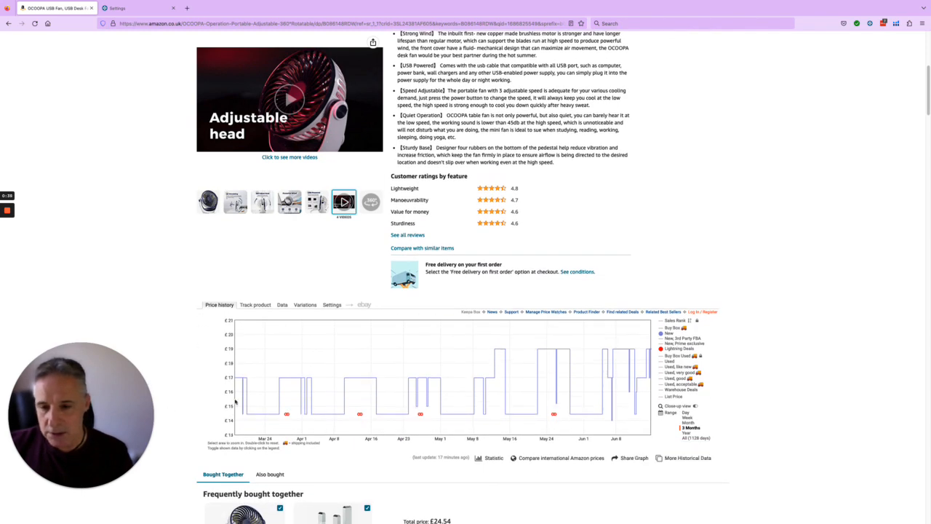
scroll("down", 3)
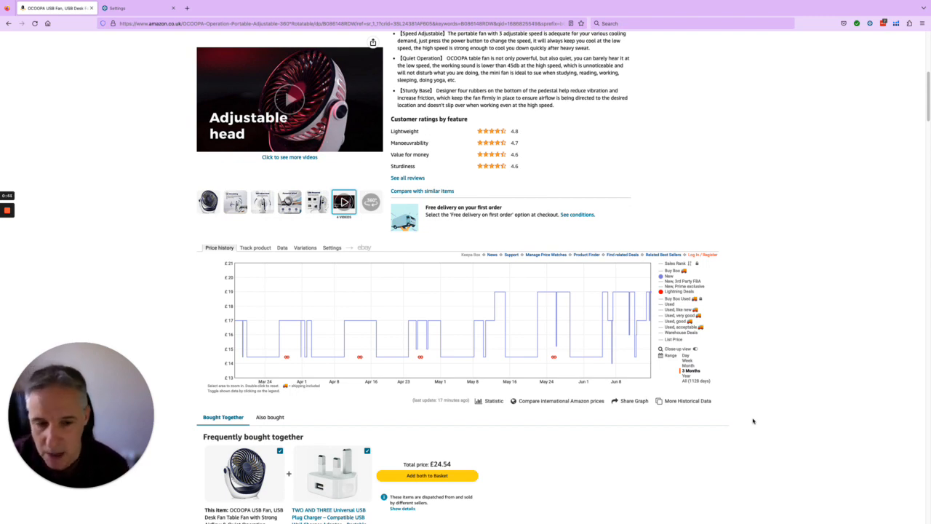
mouse_move(572, 291)
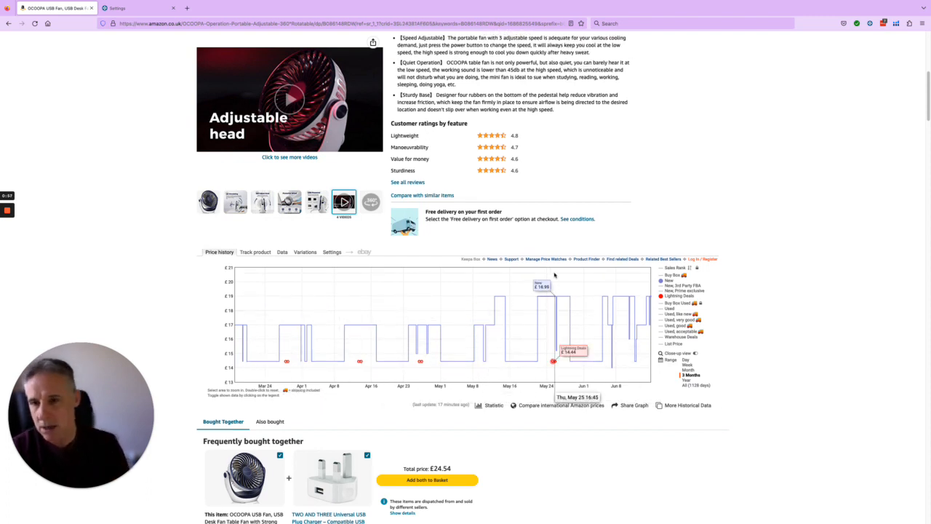
mouse_move(567, 245)
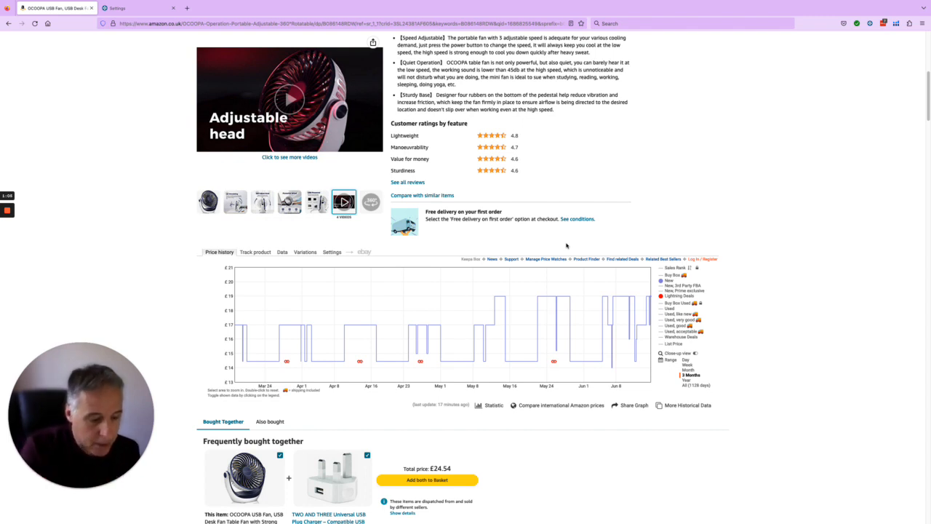
mouse_move(422, 306)
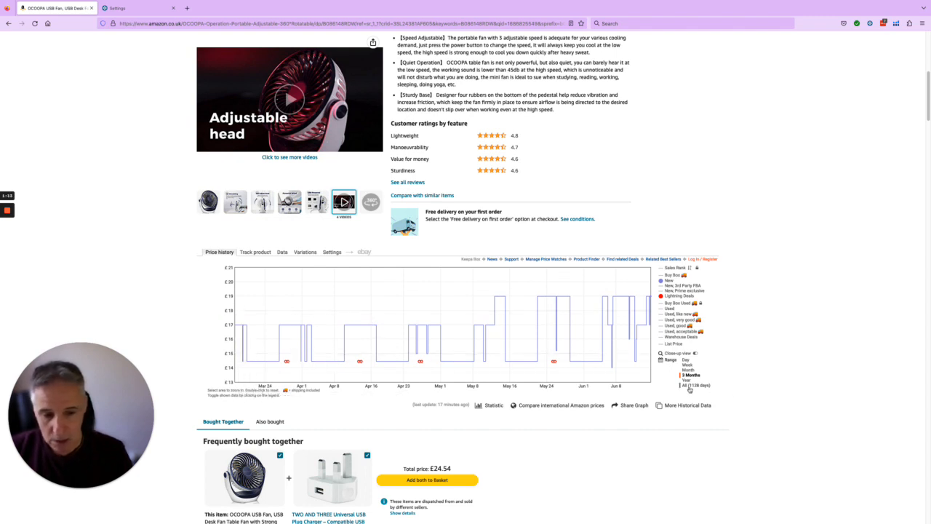
- Show the entire price range, then display only the Lightning Deals series
left_click(695, 384)
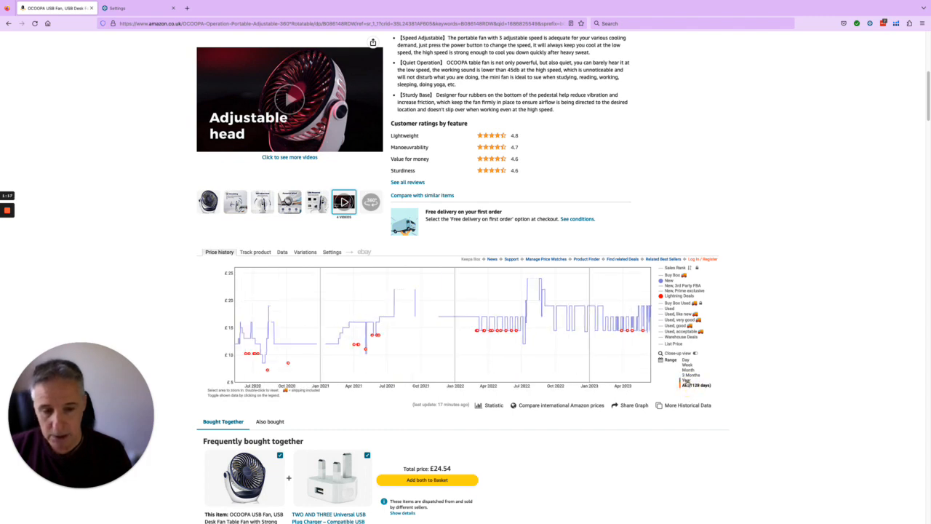
left_click(690, 375)
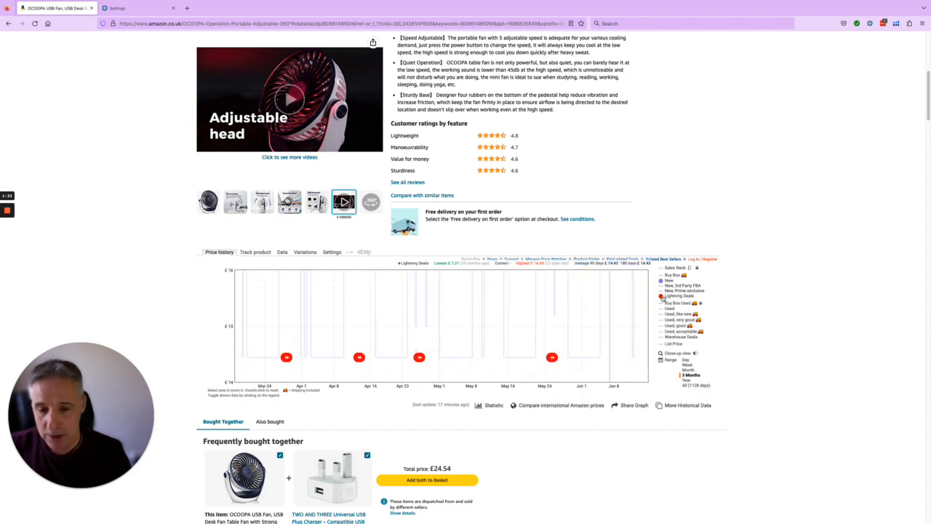
- Toggle the Lightning Deals legend entry again so all price lines reappear
left_click(678, 353)
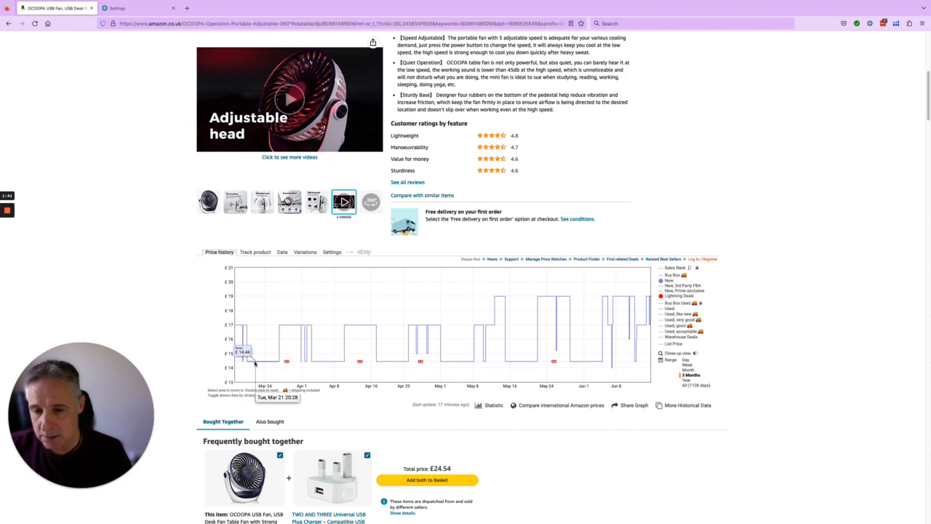
mouse_move(279, 364)
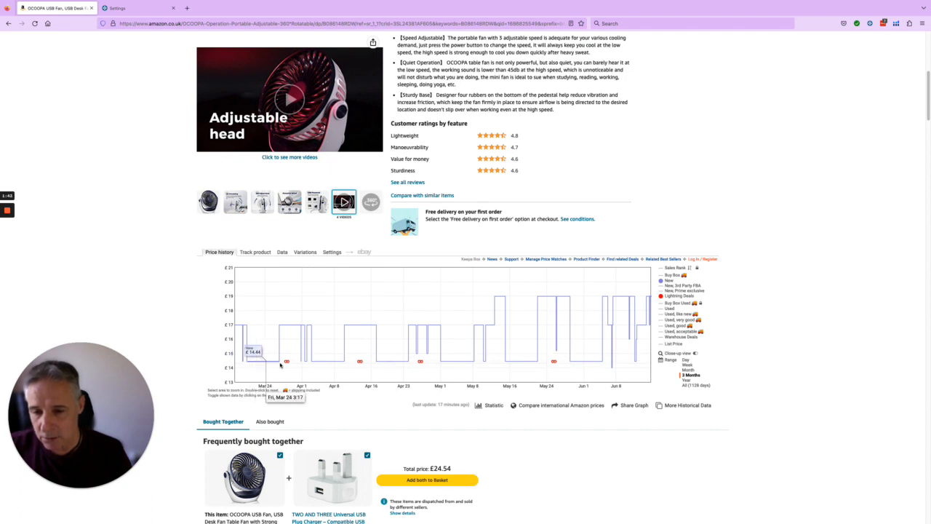
mouse_move(297, 331)
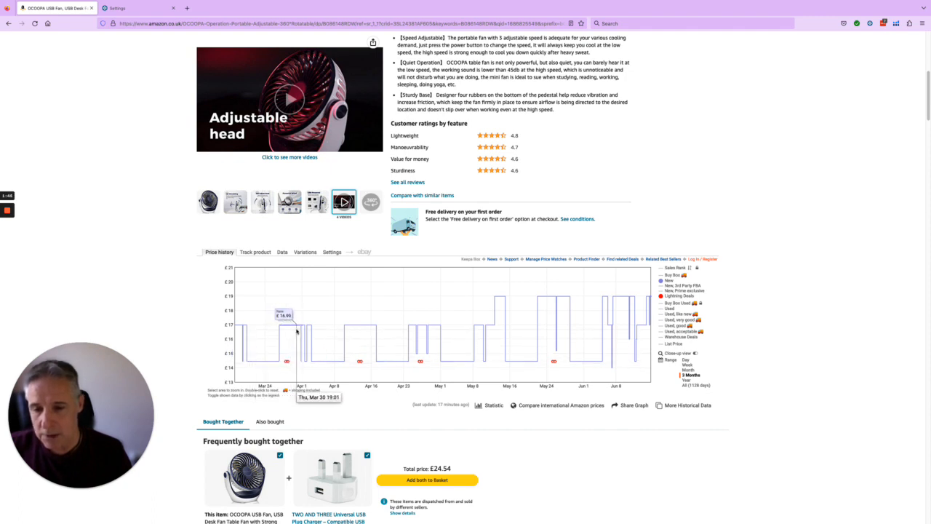
mouse_move(502, 301)
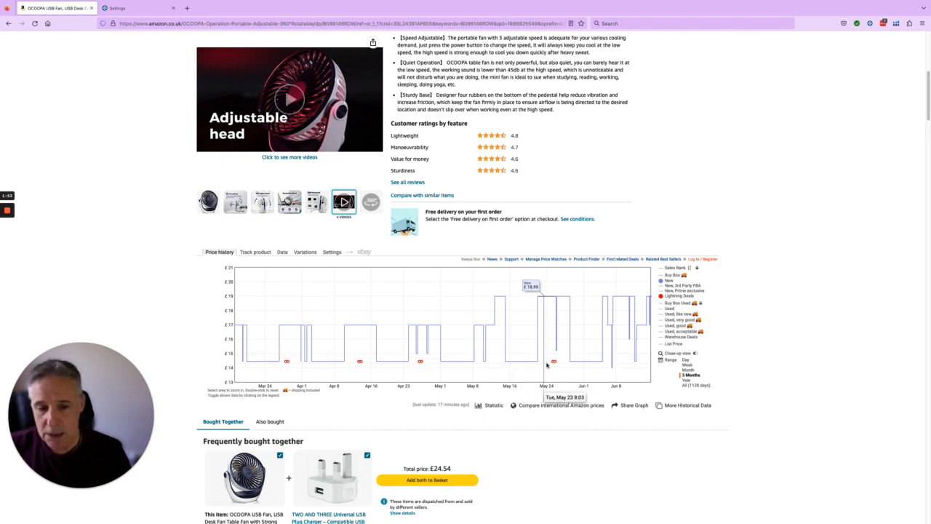
mouse_move(553, 361)
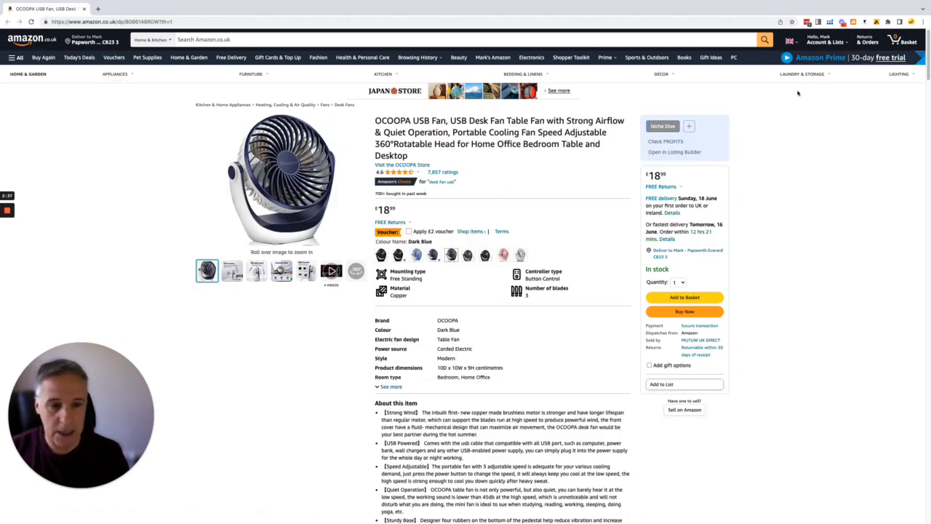
mouse_move(698, 139)
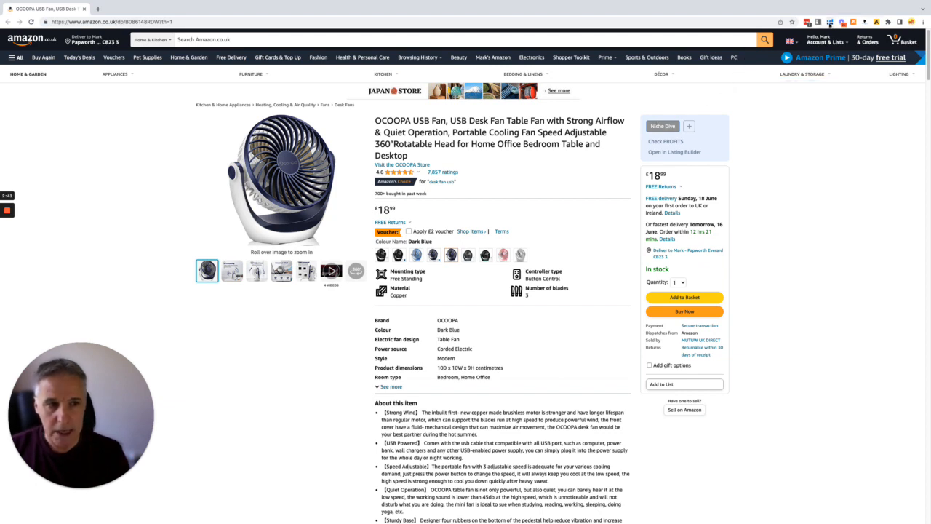
- Scroll below the ratings to the Helium 10 Xray chart and sales estimator
scroll("down", 3)
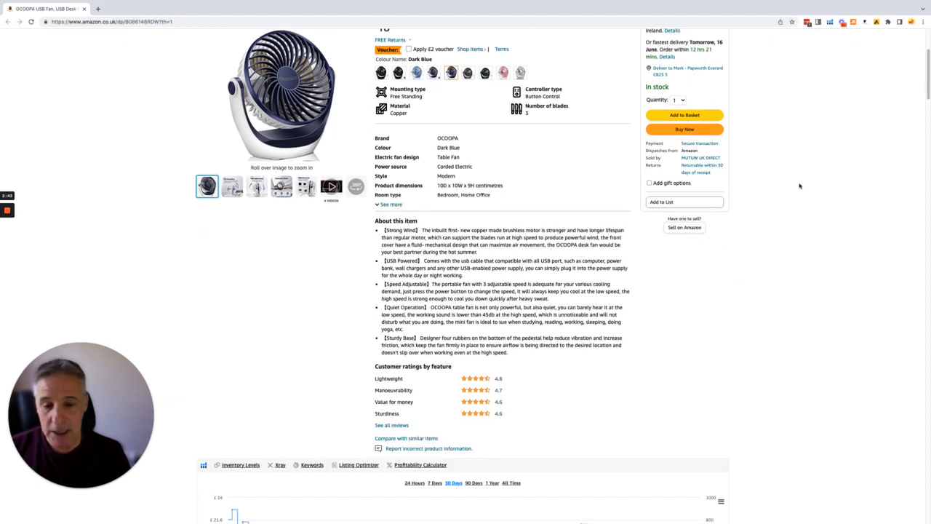
scroll("down", 3)
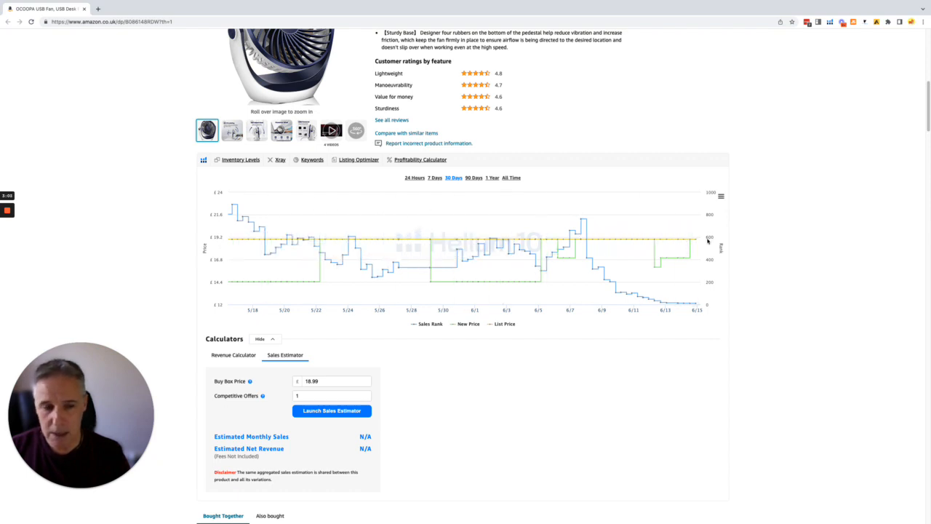
- Select the 30 Days view and hide the list price line, leaving sales rank and new price
left_click(719, 195)
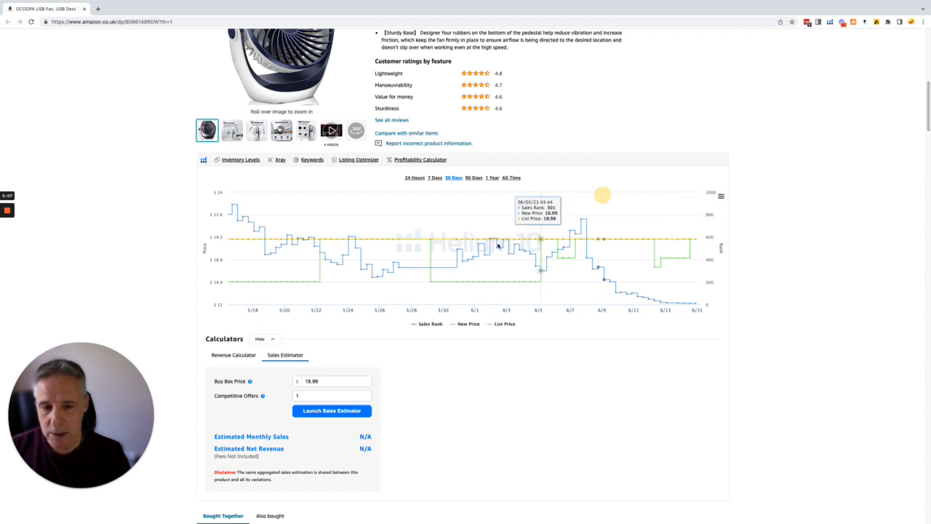
mouse_move(457, 249)
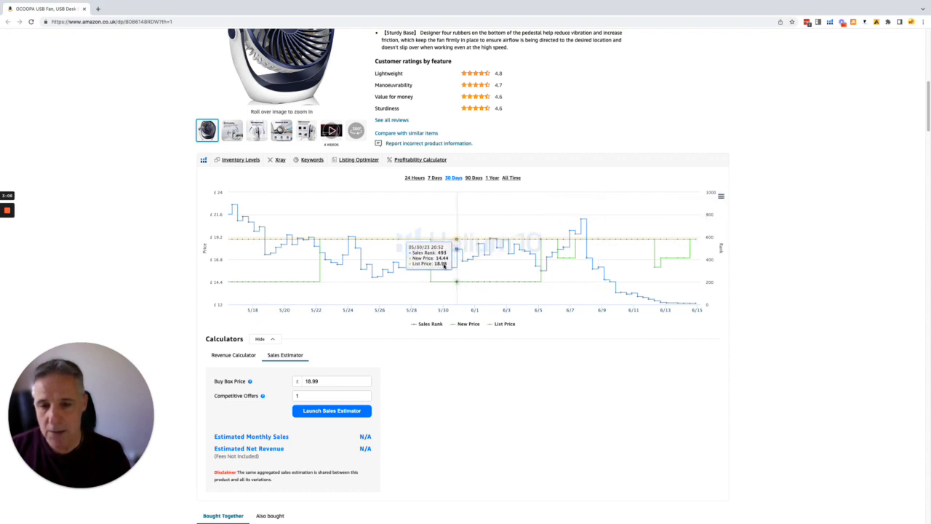
mouse_move(465, 272)
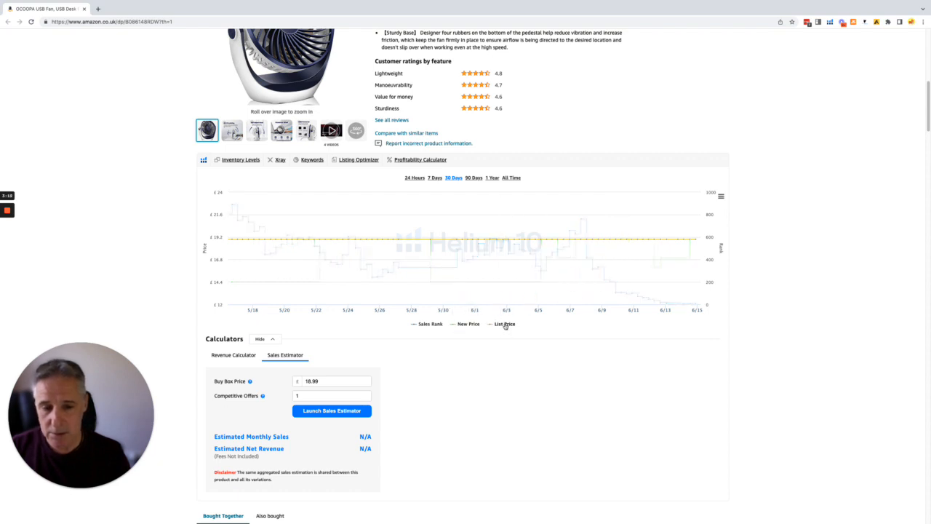
left_click(503, 323)
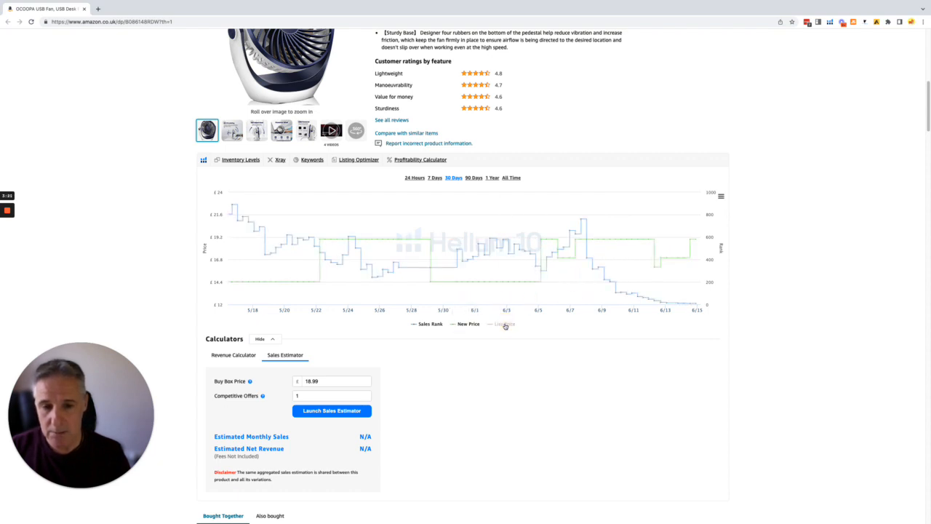
mouse_move(231, 259)
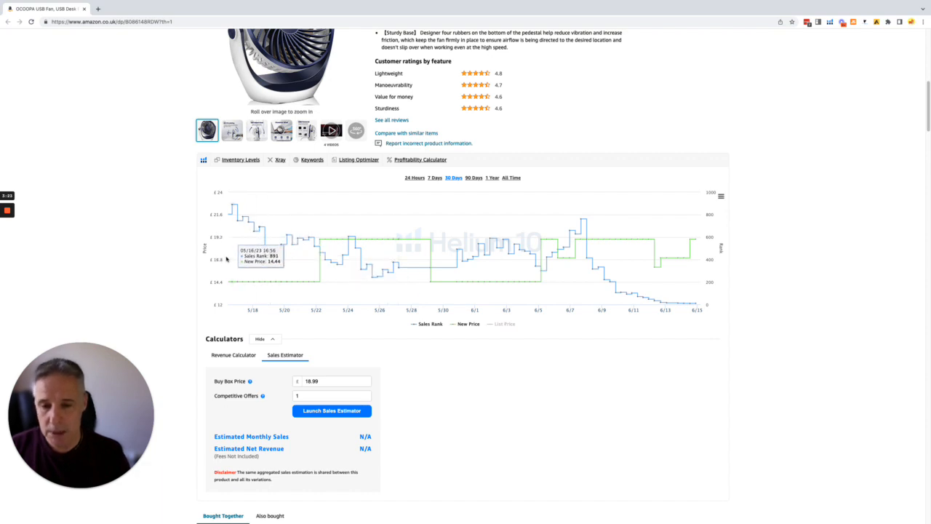
mouse_move(286, 241)
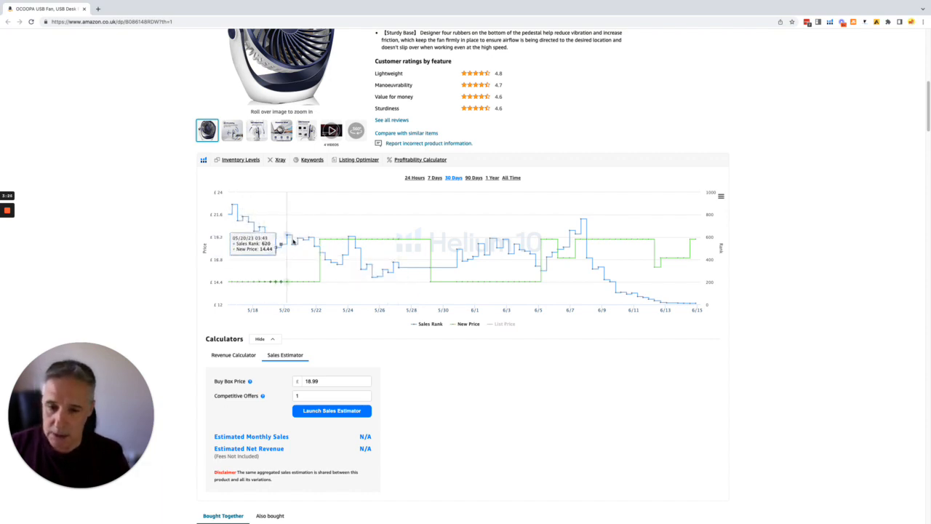
mouse_move(377, 275)
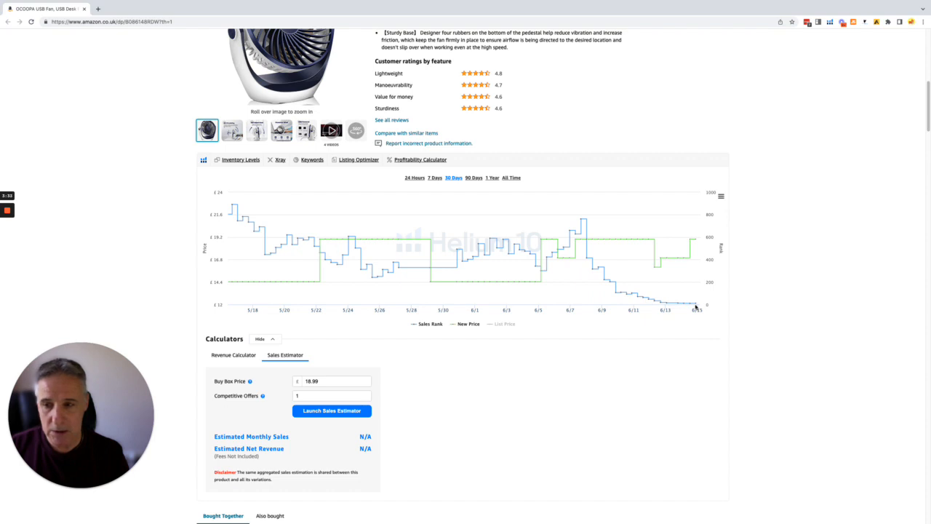
mouse_move(695, 304)
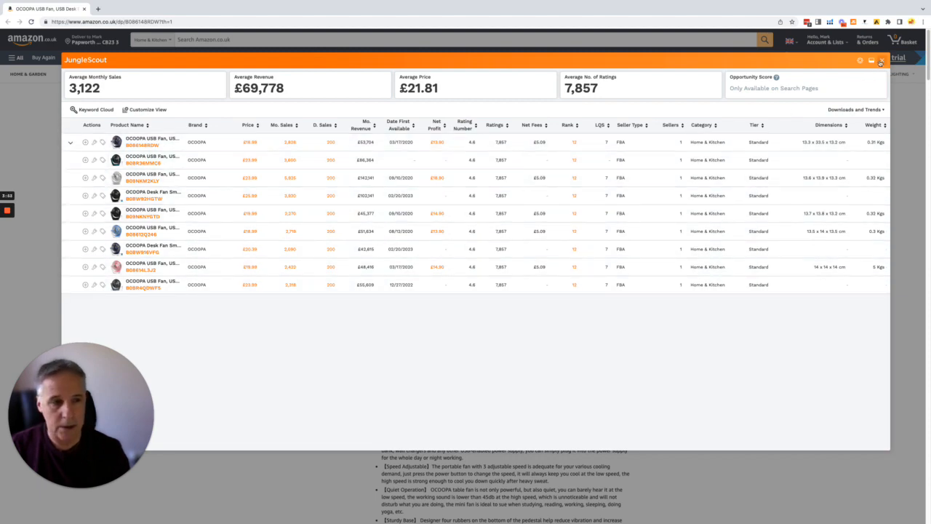
- Dismiss the Jungle Scout results overlay to return to the Amazon listing
left_click(882, 61)
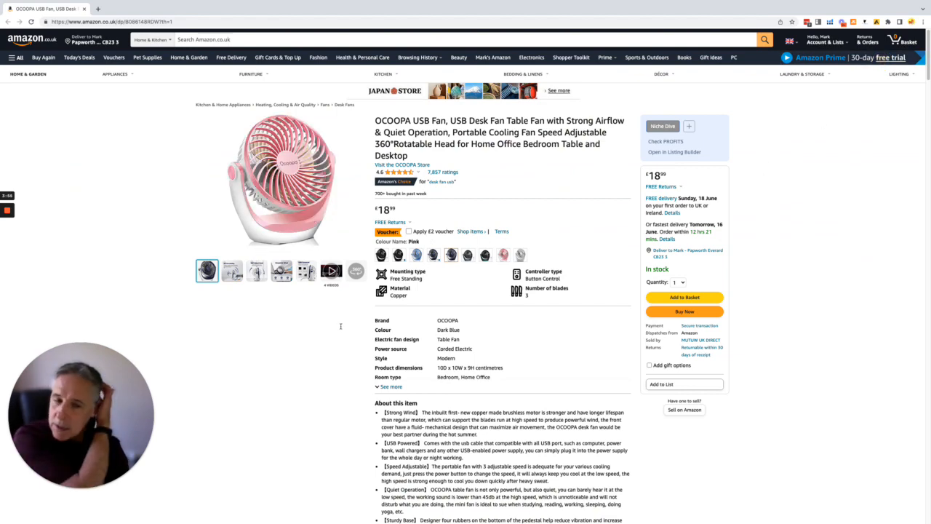
- Switch to the Dark Blue variant and scroll down to its Helium 10 chart
left_click(399, 253)
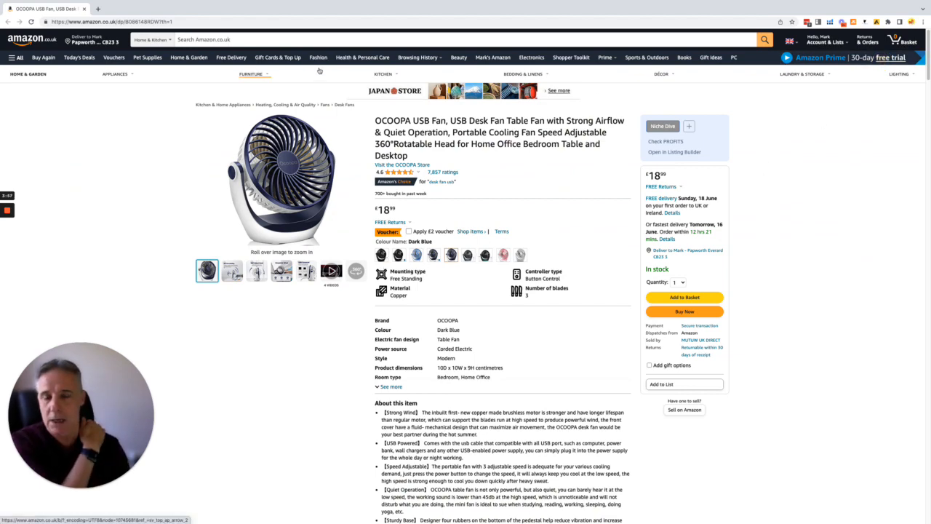
scroll("down", 3)
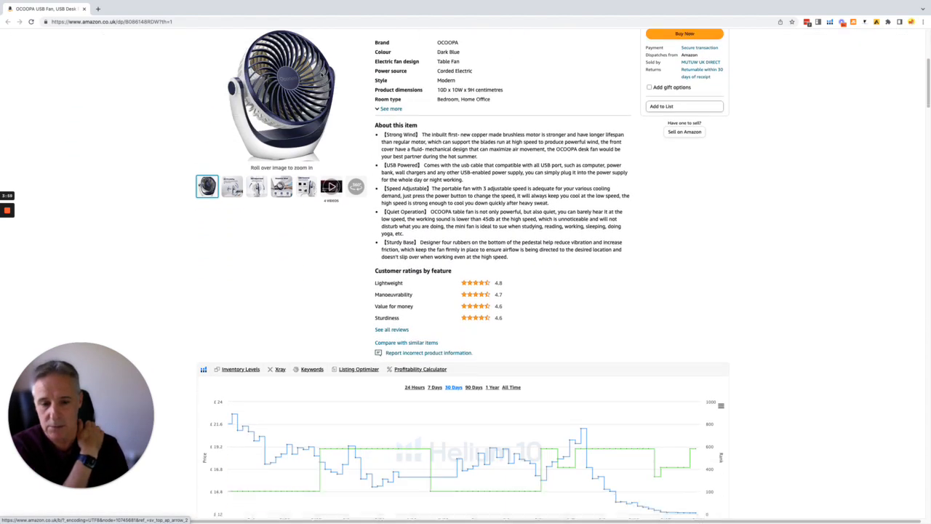
scroll("down", 3)
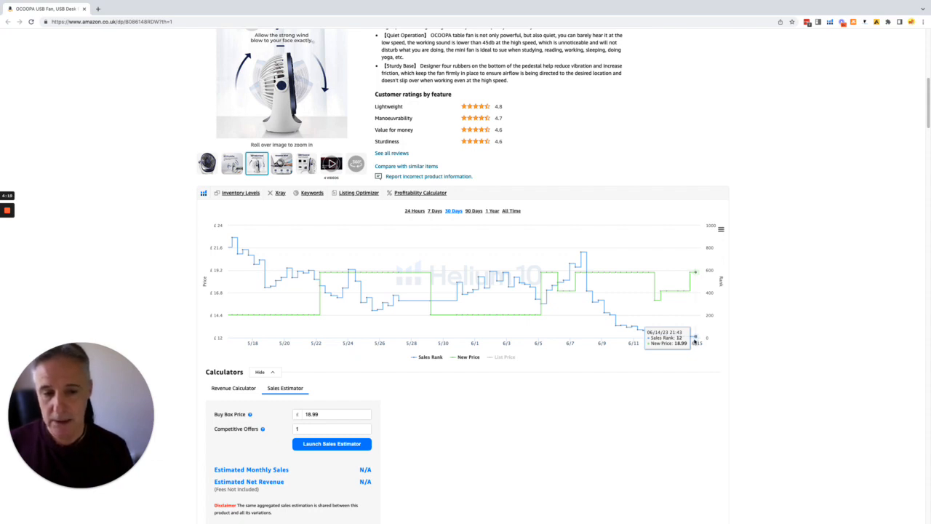
mouse_move(666, 298)
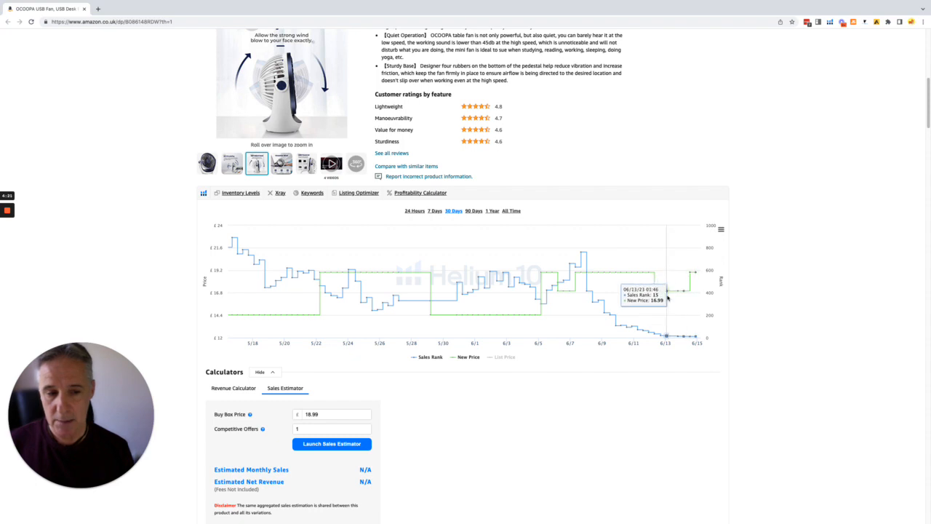
mouse_move(655, 298)
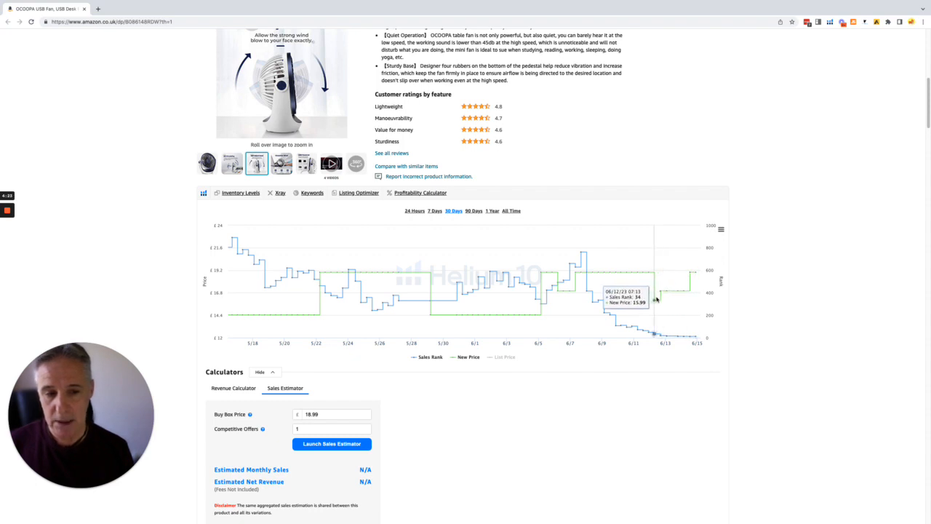
mouse_move(694, 299)
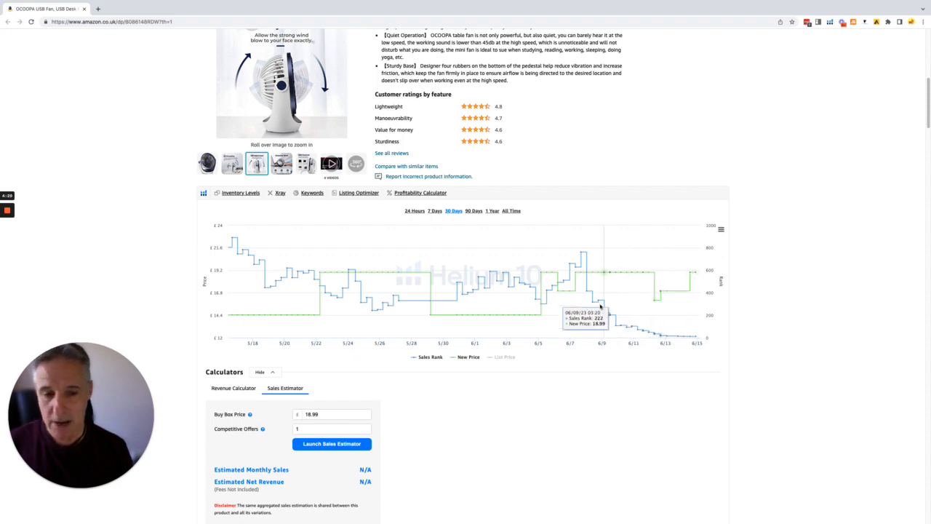
mouse_move(704, 337)
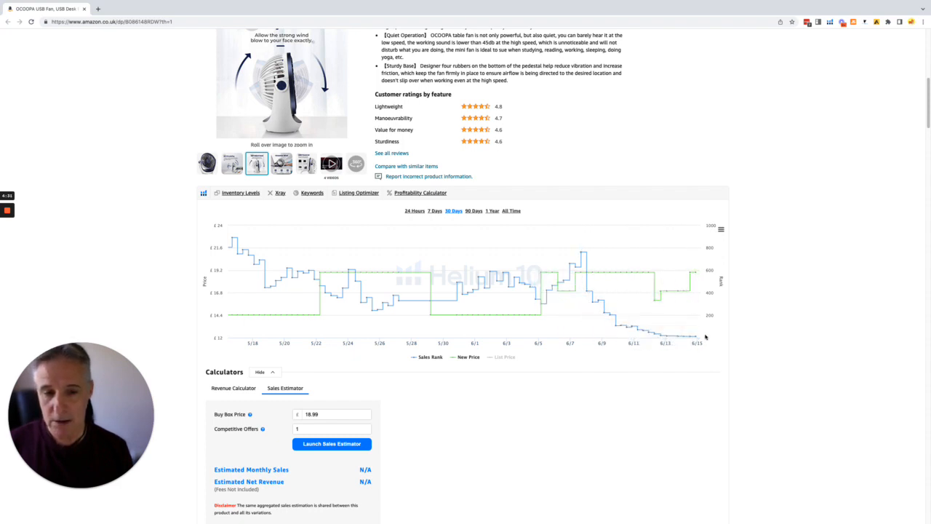
mouse_move(598, 299)
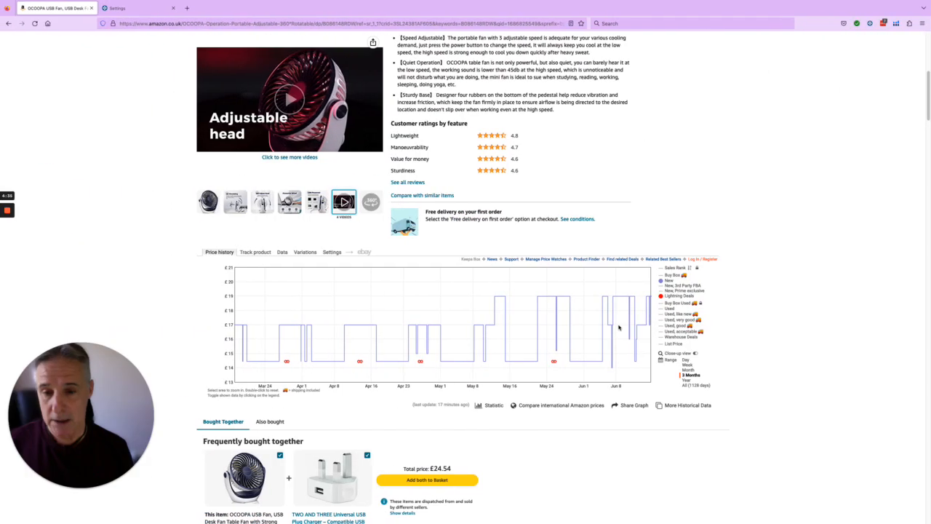
mouse_move(553, 361)
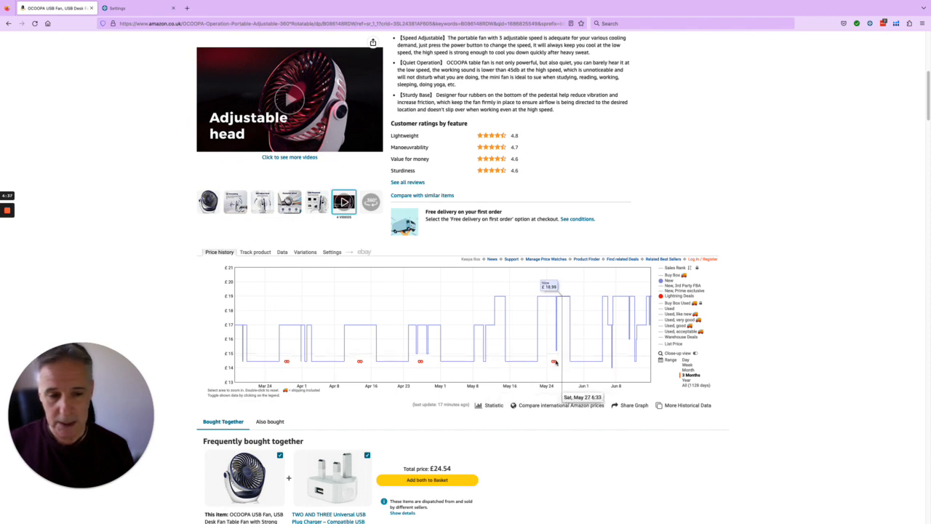
mouse_move(554, 363)
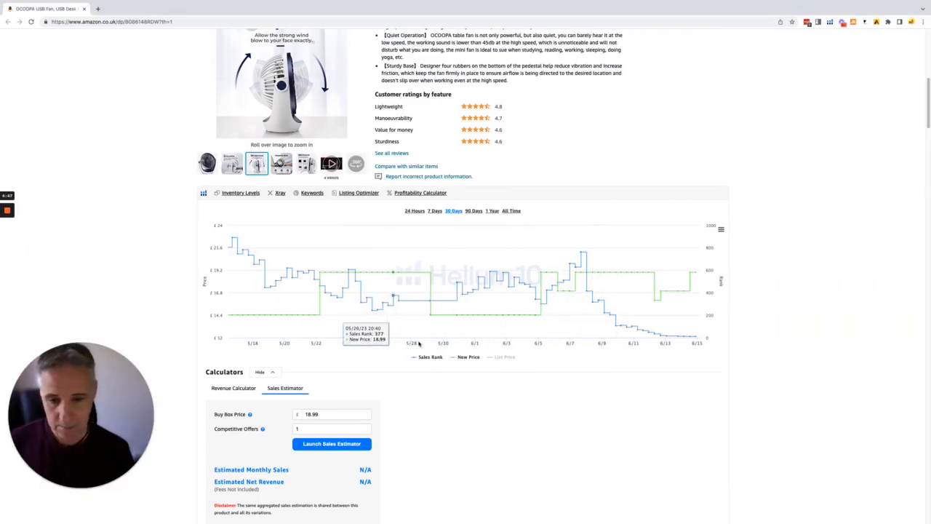
mouse_move(387, 305)
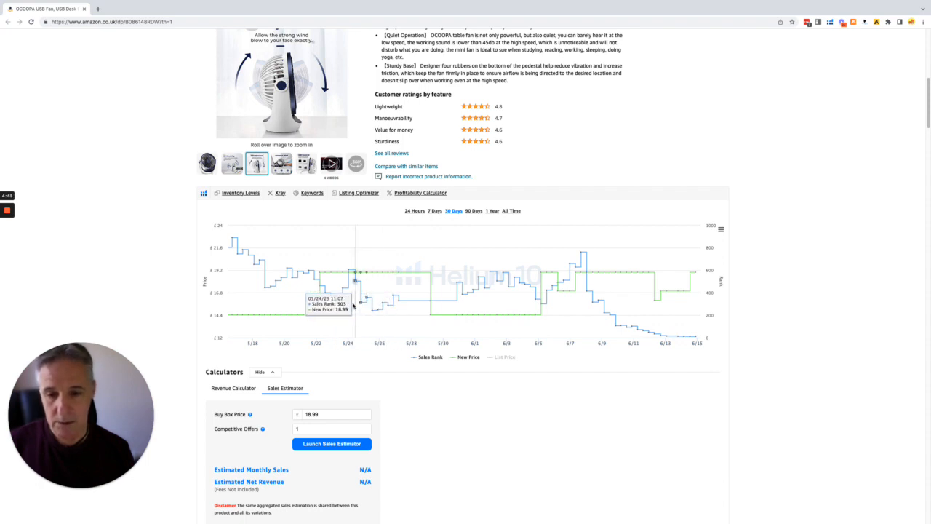
mouse_move(361, 305)
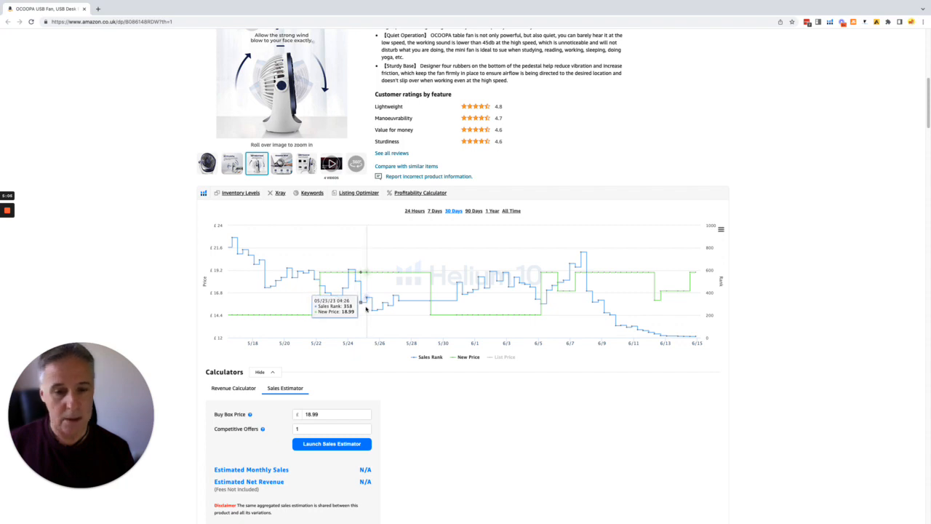
mouse_move(429, 301)
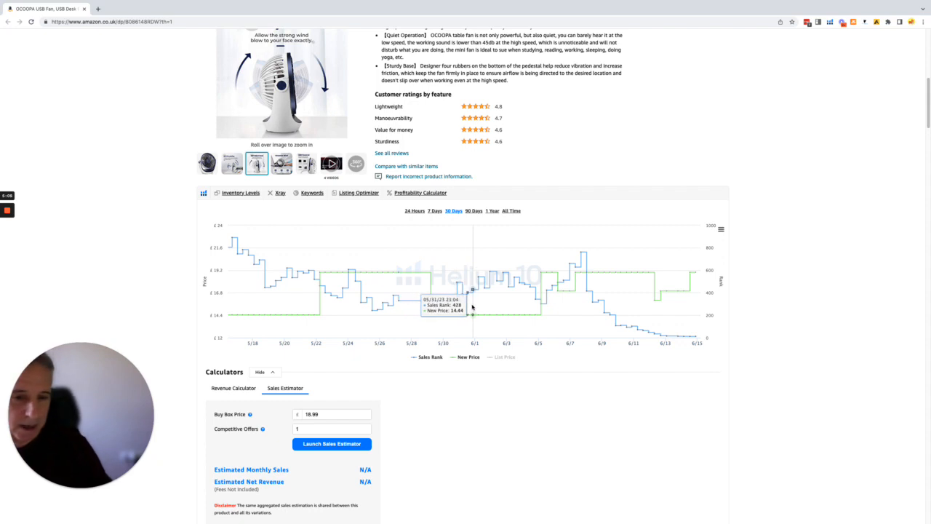
mouse_move(430, 315)
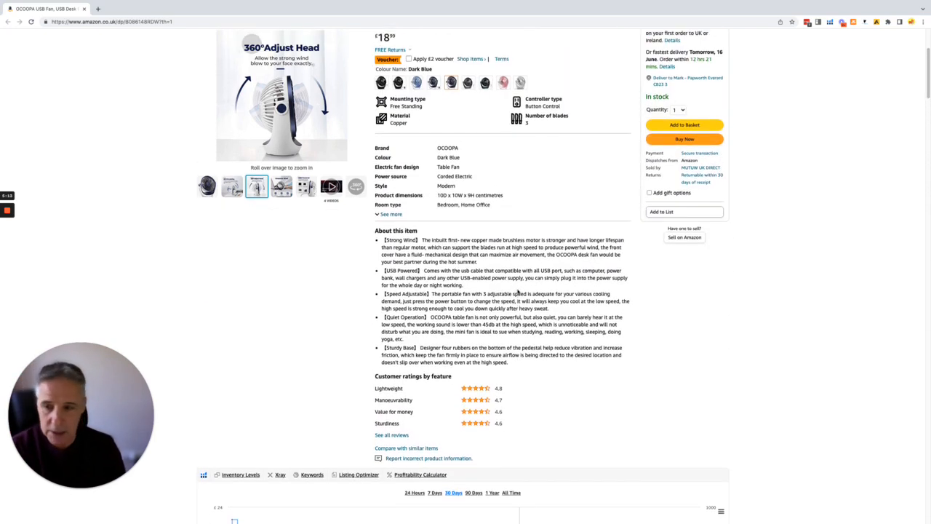
- Scroll back down to the Helium 10 sales rank and price chart
scroll("down", 3)
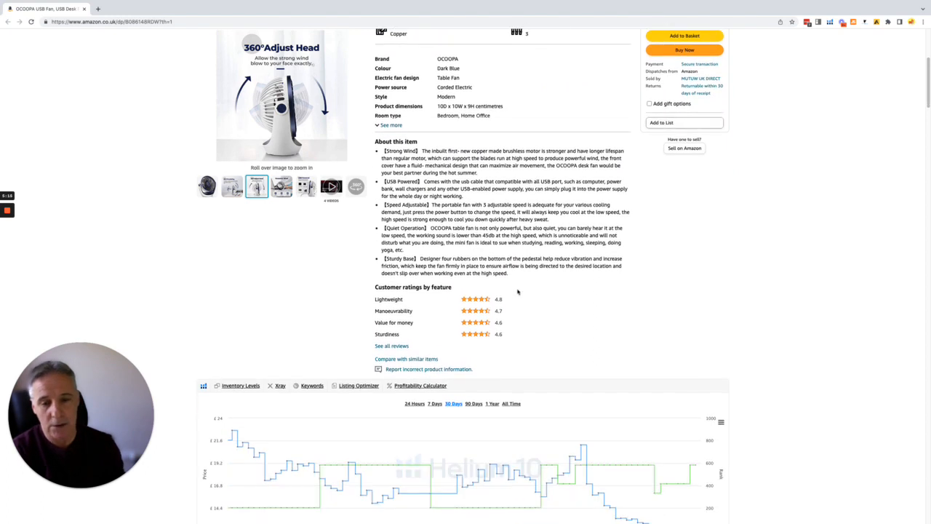
scroll("down", 3)
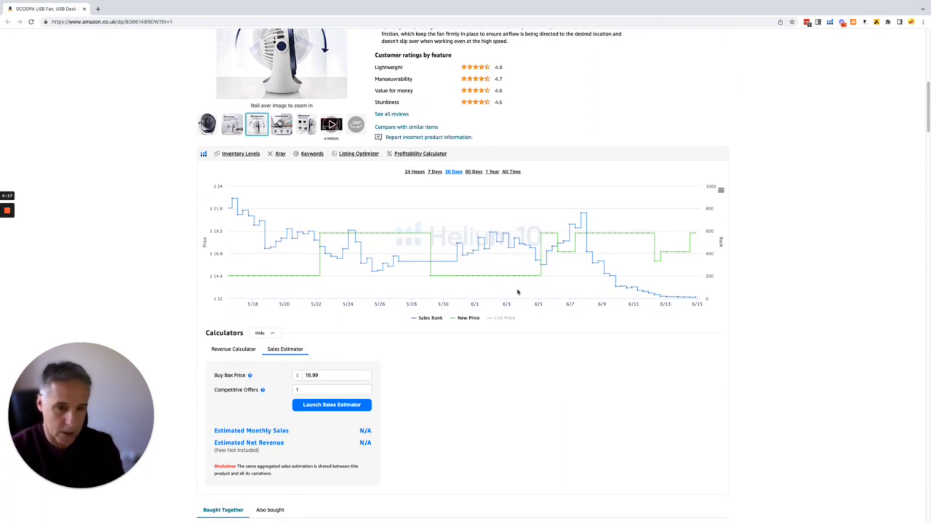
mouse_move(514, 277)
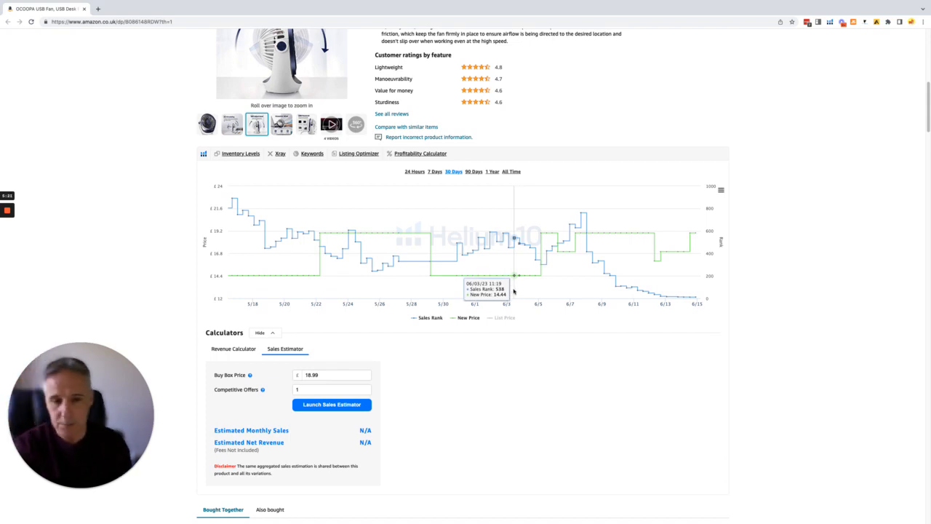
mouse_move(519, 275)
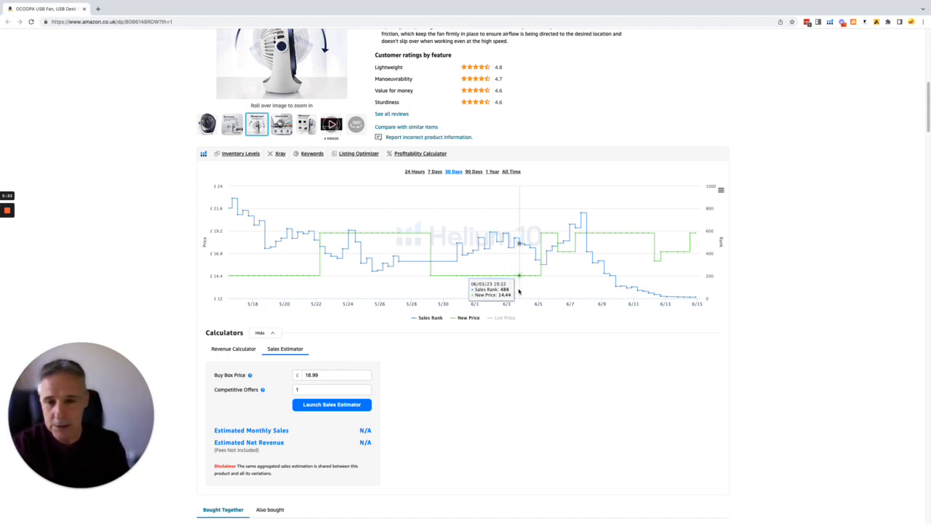